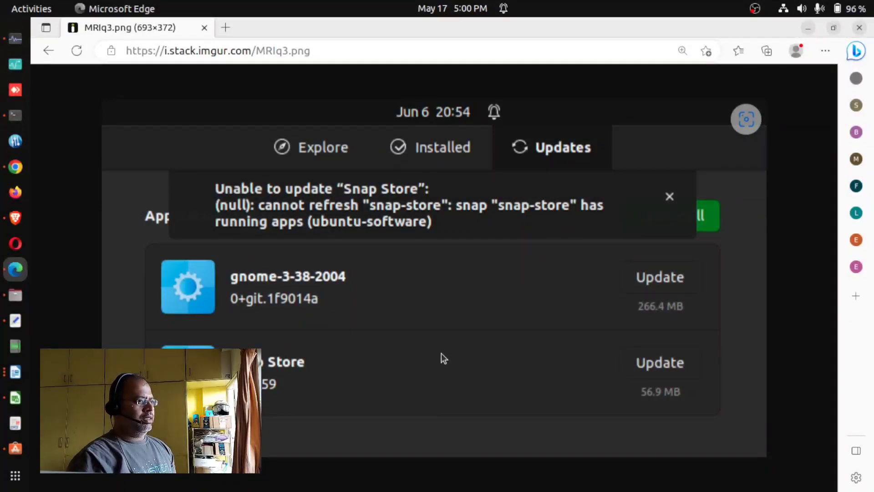
{"action": "mouse_move", "coordinate": [348, 208]}
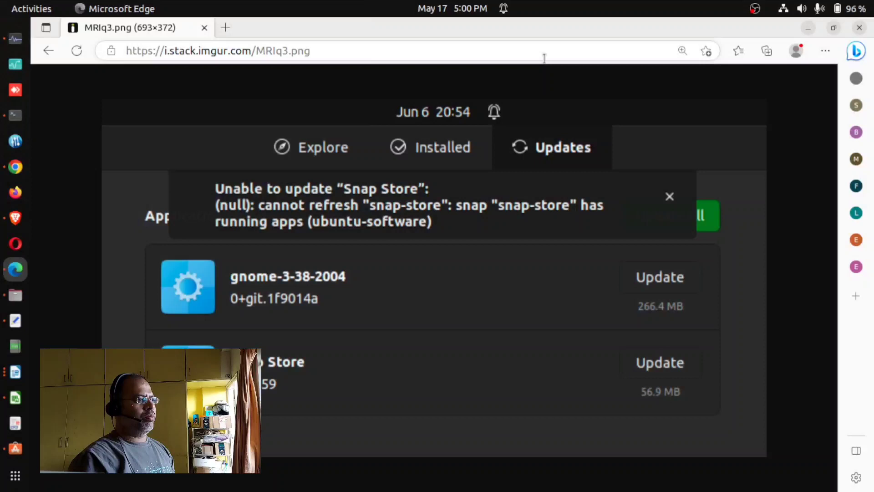
{"action": "mouse_move", "coordinate": [272, 6]}
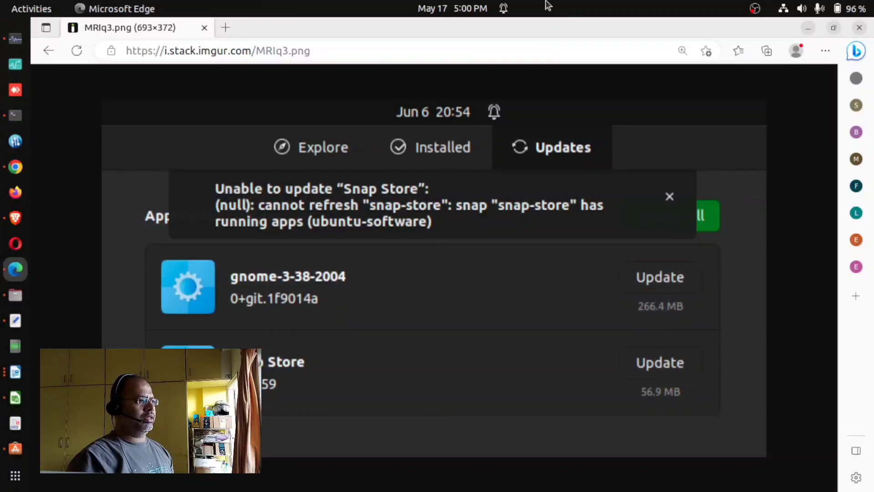
{"action": "mouse_move", "coordinate": [426, 278]}
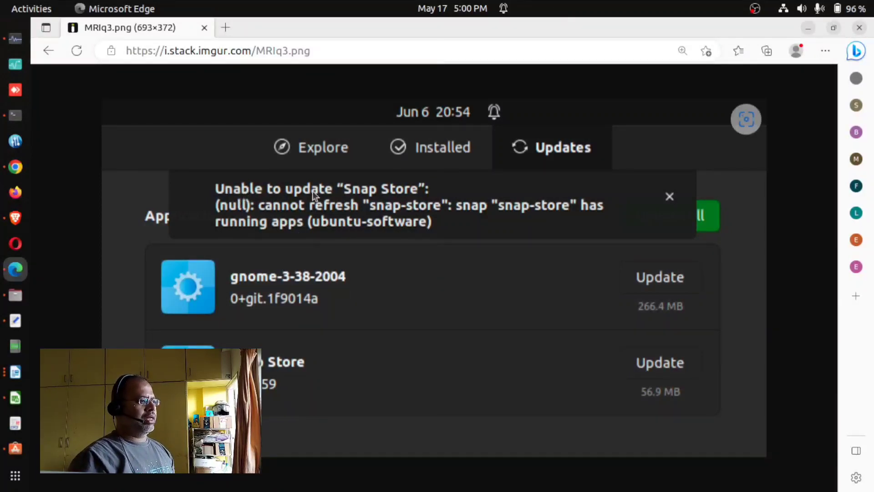
{"action": "mouse_move", "coordinate": [415, 197]}
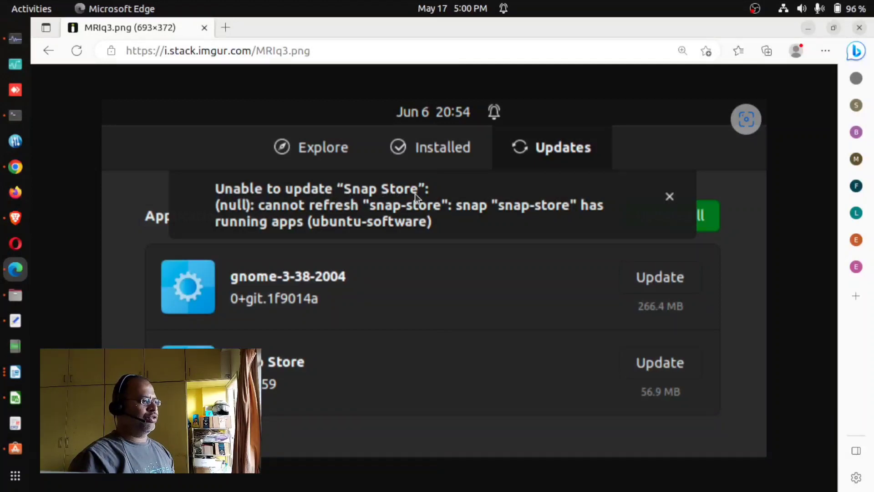
{"action": "mouse_move", "coordinate": [64, 244]}
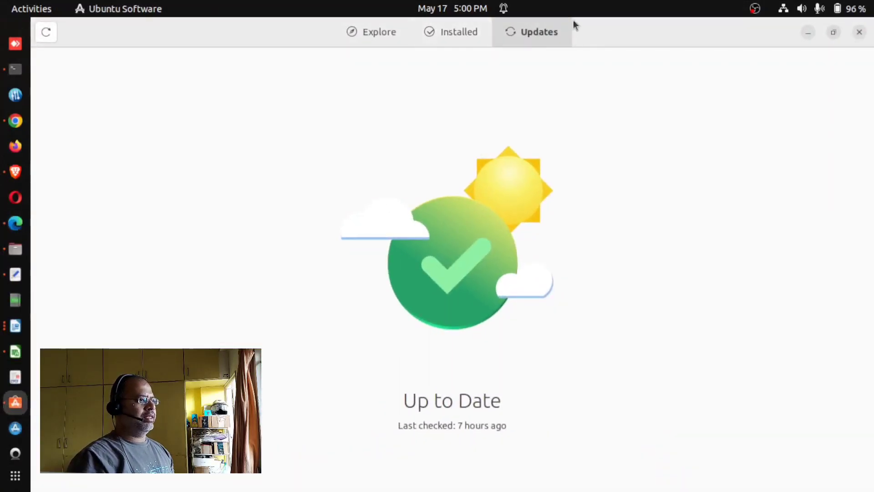
{"action": "mouse_move", "coordinate": [313, 65]}
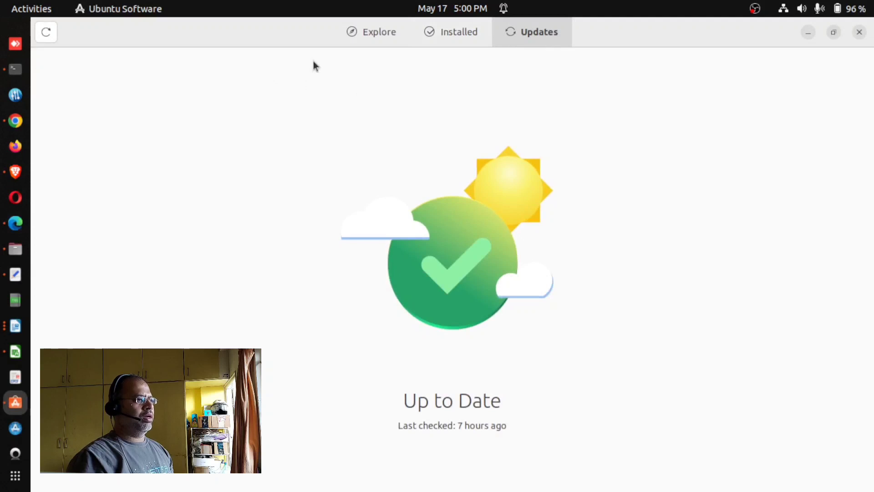
{"action": "mouse_move", "coordinate": [482, 94]}
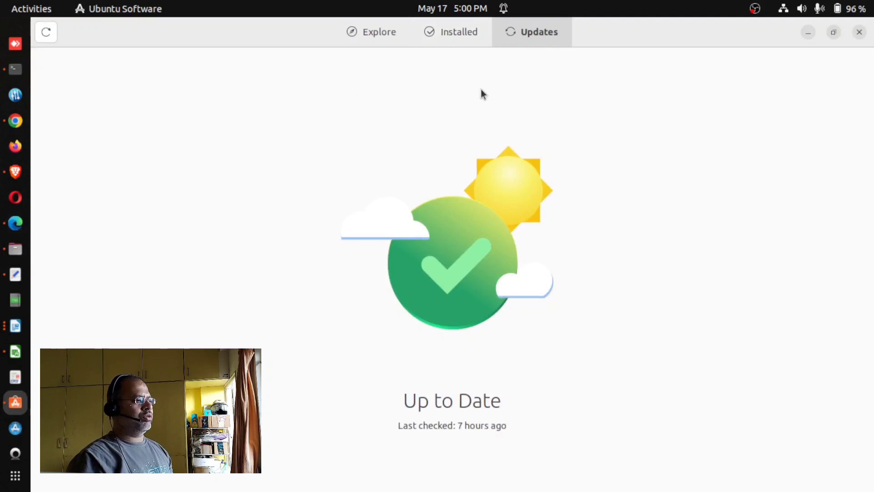
{"action": "mouse_move", "coordinate": [672, 75]}
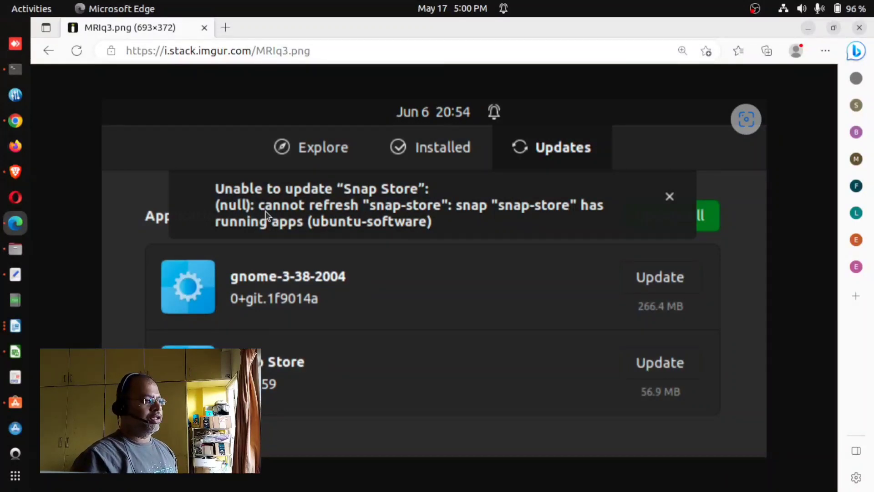
{"action": "mouse_move", "coordinate": [442, 217]}
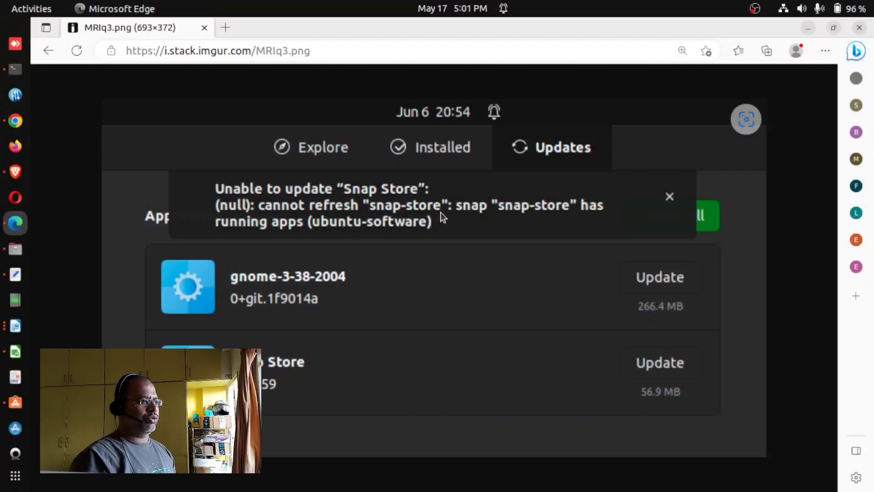
{"action": "mouse_move", "coordinate": [237, 233]}
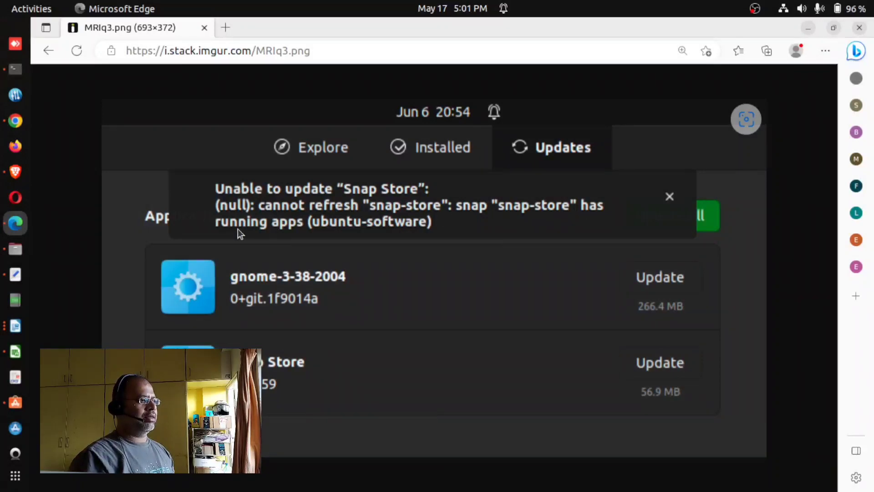
{"action": "mouse_move", "coordinate": [324, 238]}
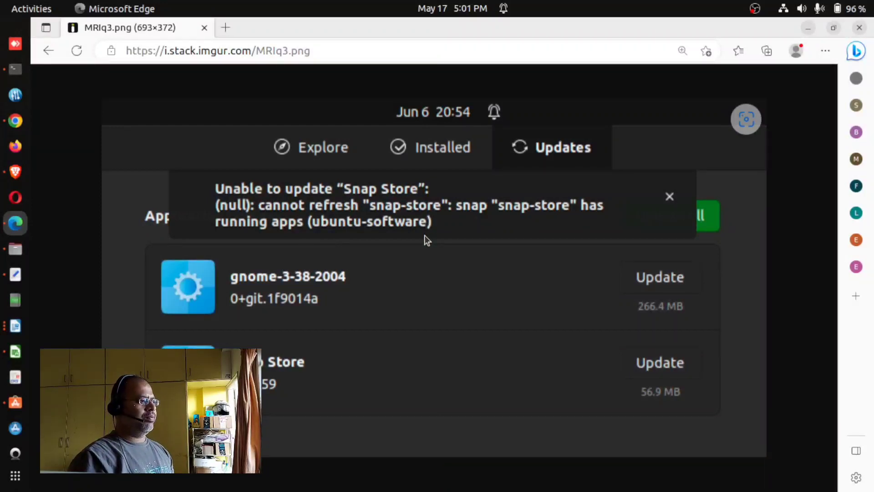
{"action": "mouse_move", "coordinate": [260, 265]}
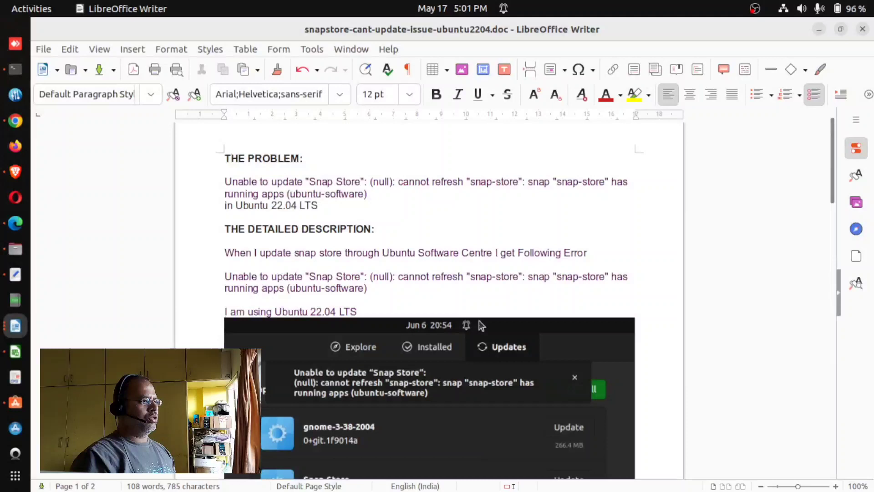
{"action": "mouse_move", "coordinate": [560, 222]}
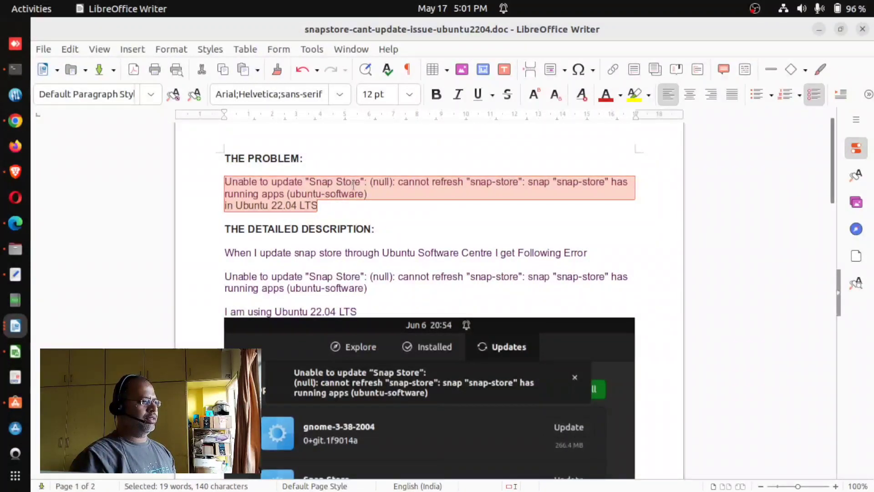
Point out the error message under THE PROBLEM and move down to the SOLUTION section
{"action": "left_click", "coordinate": [463, 181]}
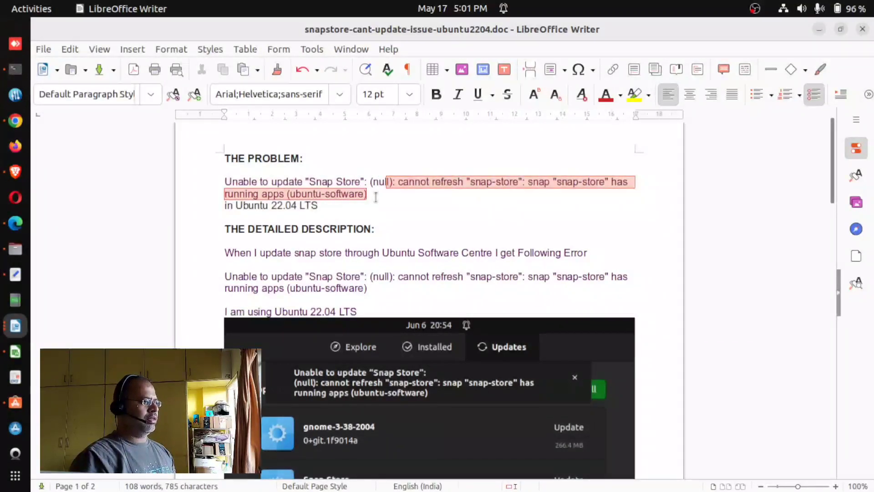
{"action": "scroll", "scroll_direction": "down", "scroll_amount": 3}
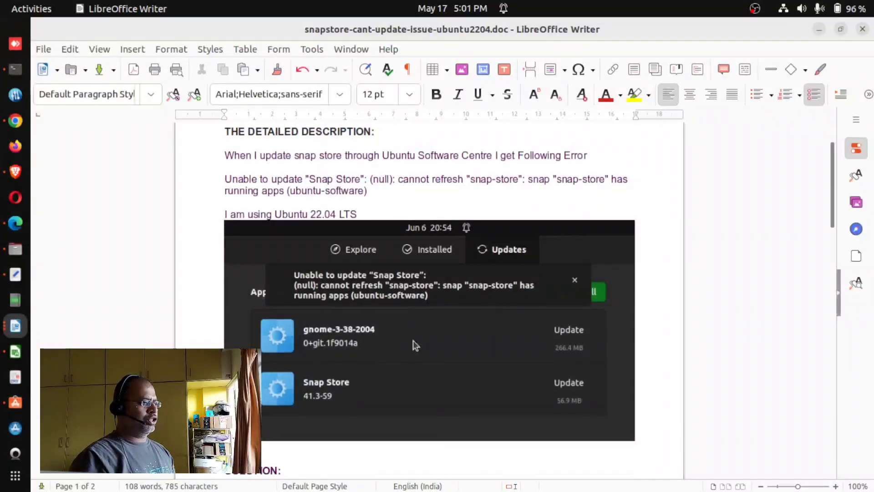
{"action": "mouse_move", "coordinate": [323, 355]}
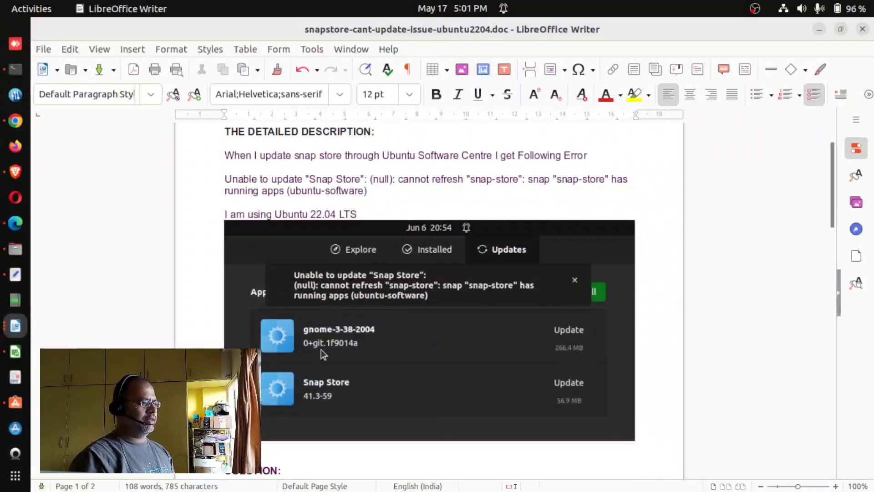
{"action": "scroll", "scroll_direction": "down", "scroll_amount": 3}
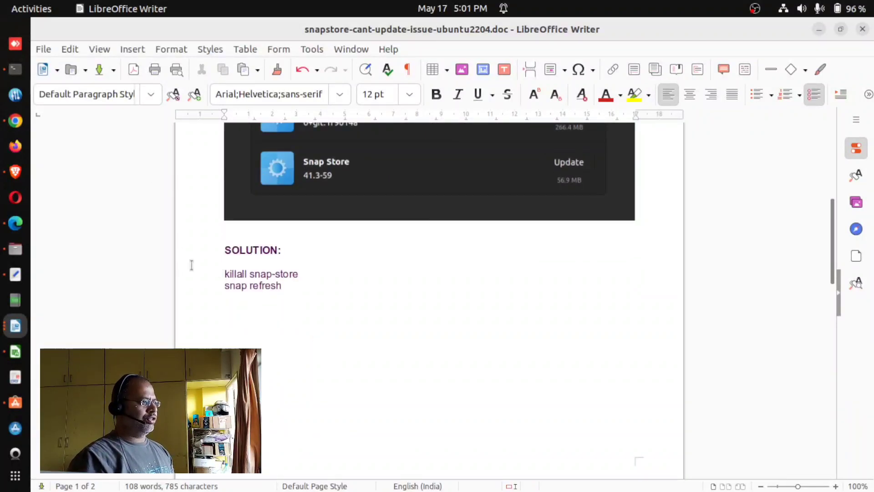
{"action": "left_click_drag", "start_coordinate": [224, 274], "coordinate": [299, 274]}
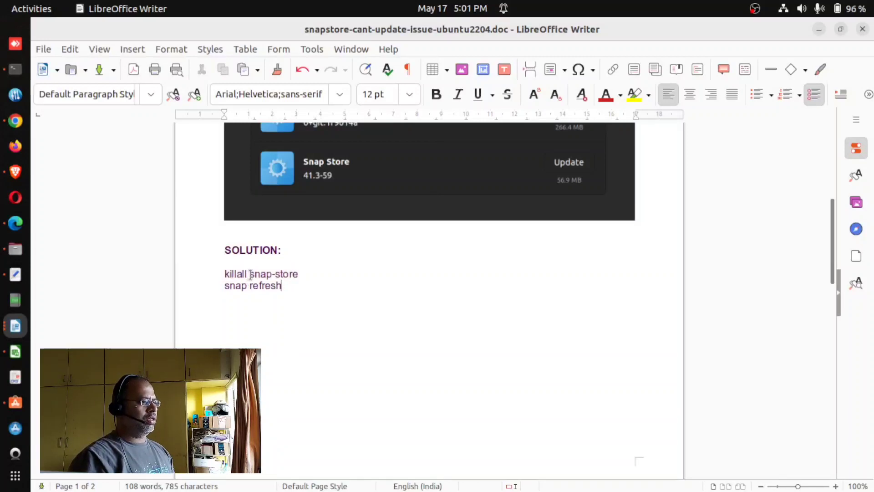
{"action": "double_click", "coordinate": [274, 273]}
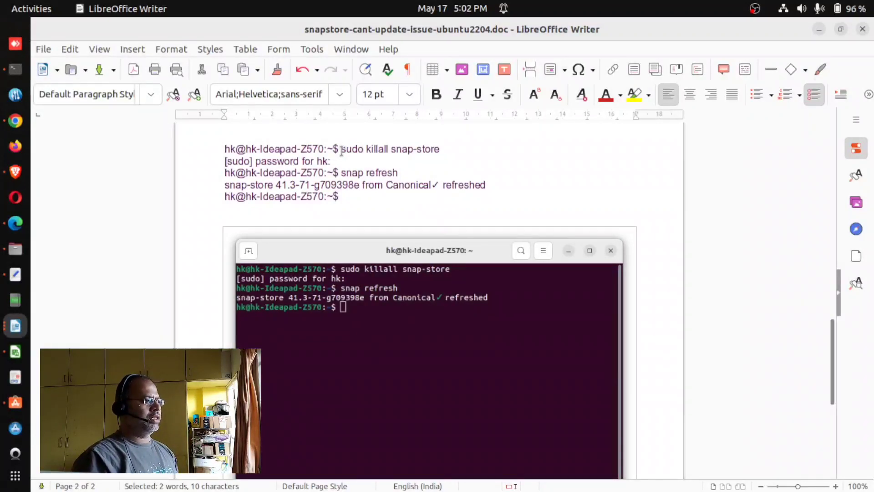
Highlight the killall command and the snap-store refreshed-from-Canonical result in the pasted transcript
{"action": "left_click_drag", "start_coordinate": [340, 148], "coordinate": [415, 148]}
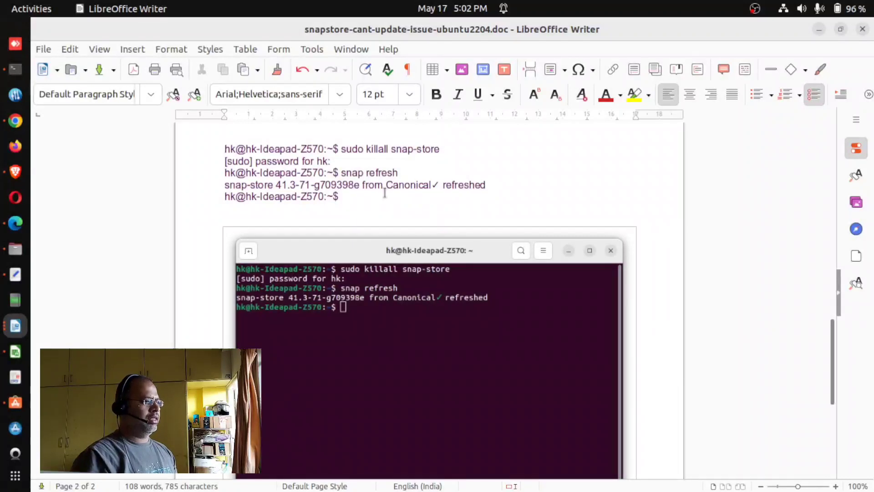
{"action": "double_click", "coordinate": [372, 184]}
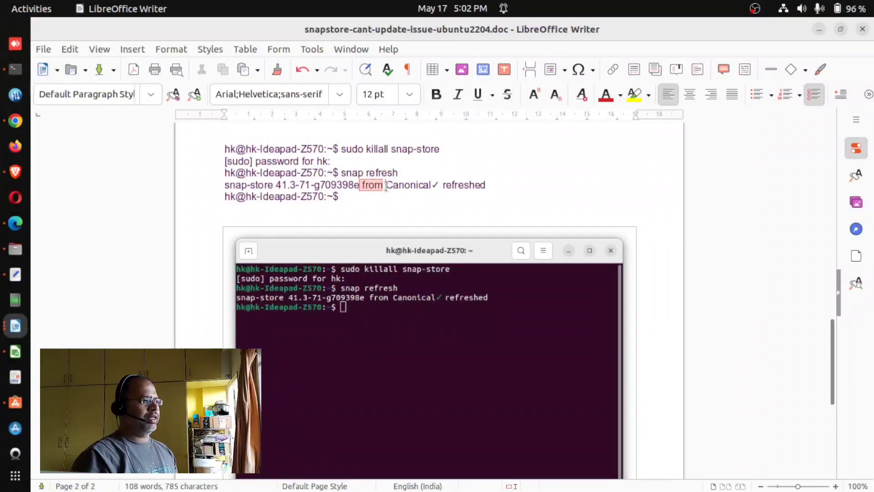
{"action": "left_click_drag", "start_coordinate": [361, 185], "coordinate": [485, 184]}
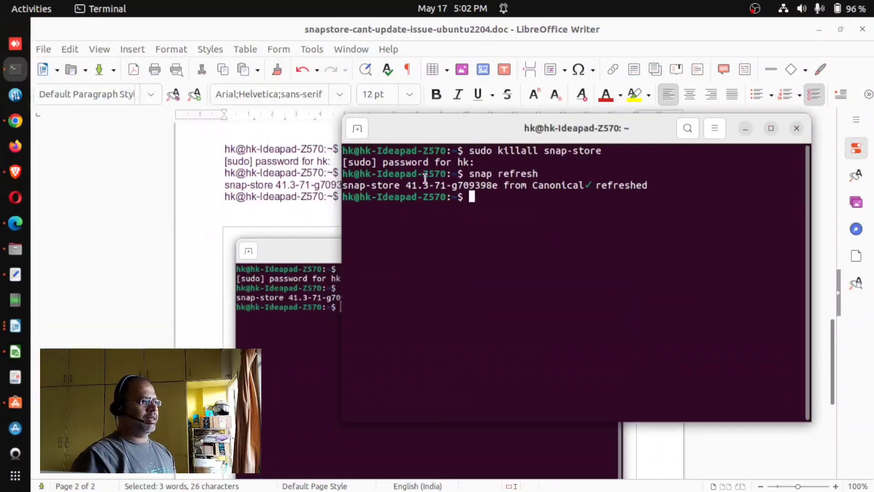
Maximize the Terminal window showing killall snap-store and snap refresh completed
{"action": "left_click", "coordinate": [770, 128]}
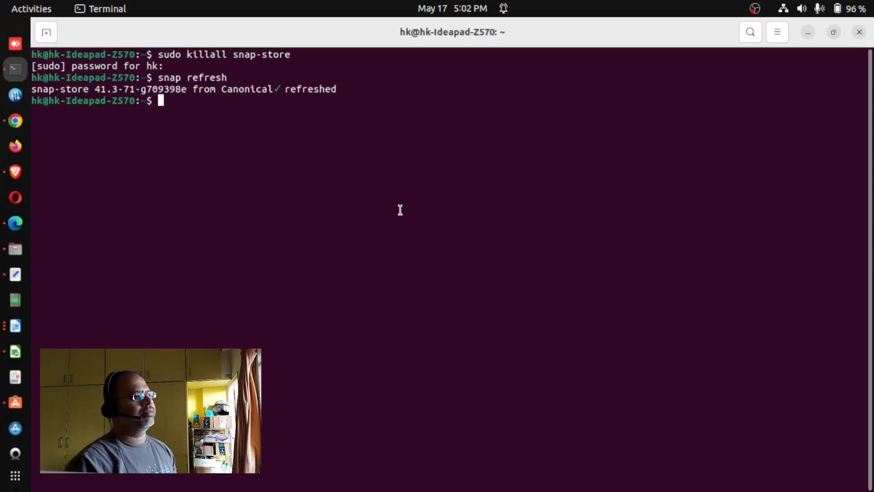
{"action": "mouse_move", "coordinate": [643, 179]}
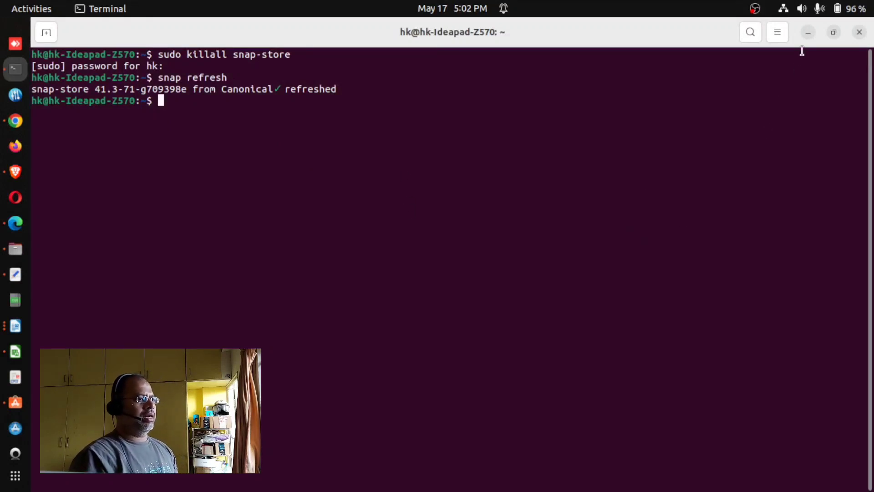
{"action": "mouse_move", "coordinate": [811, 91]}
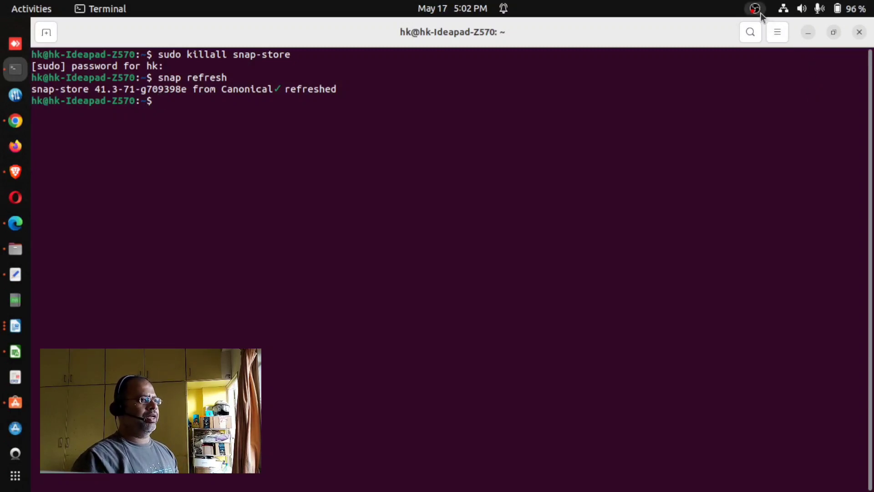
{"action": "left_click", "coordinate": [757, 9]}
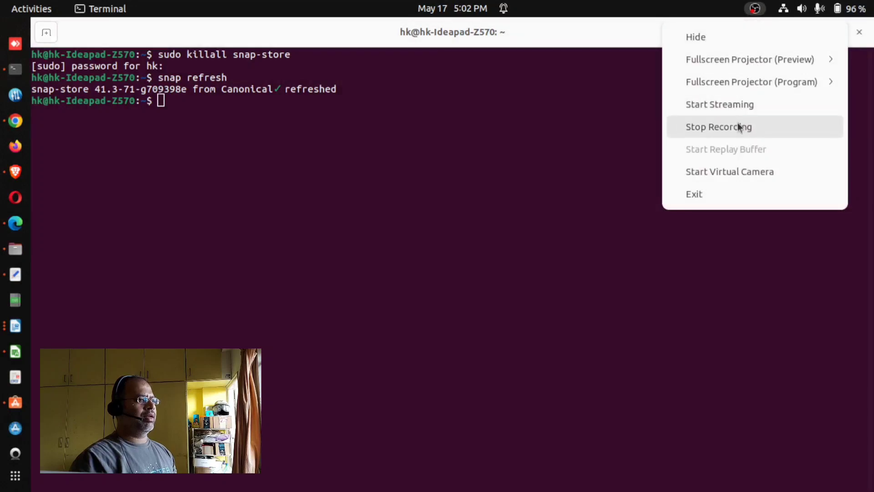